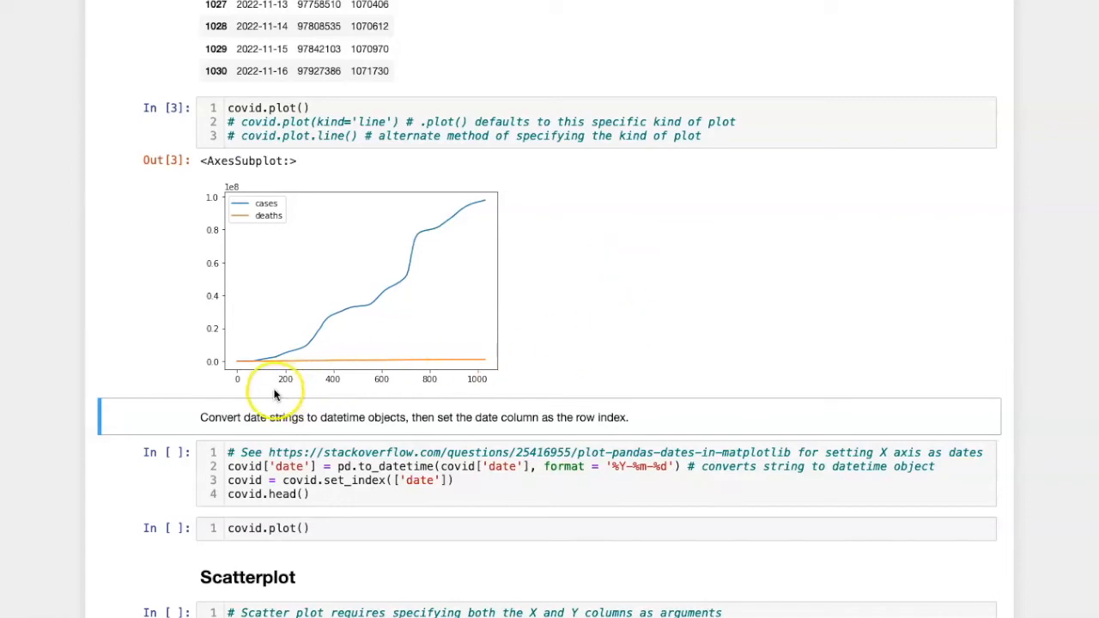
scroll(up, 3)
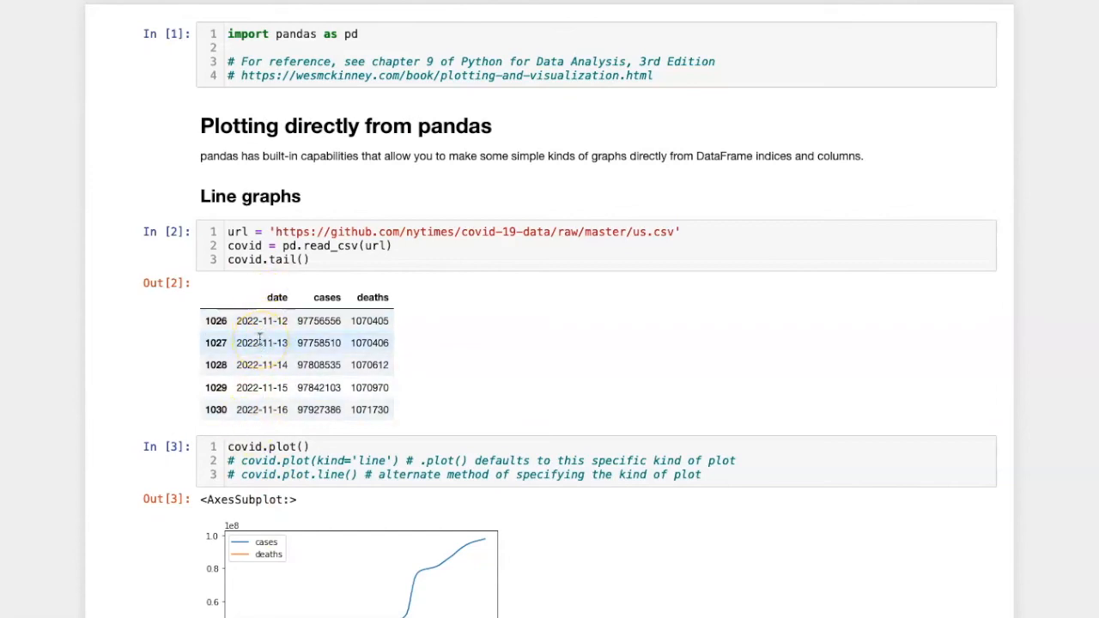
scroll(down, 3)
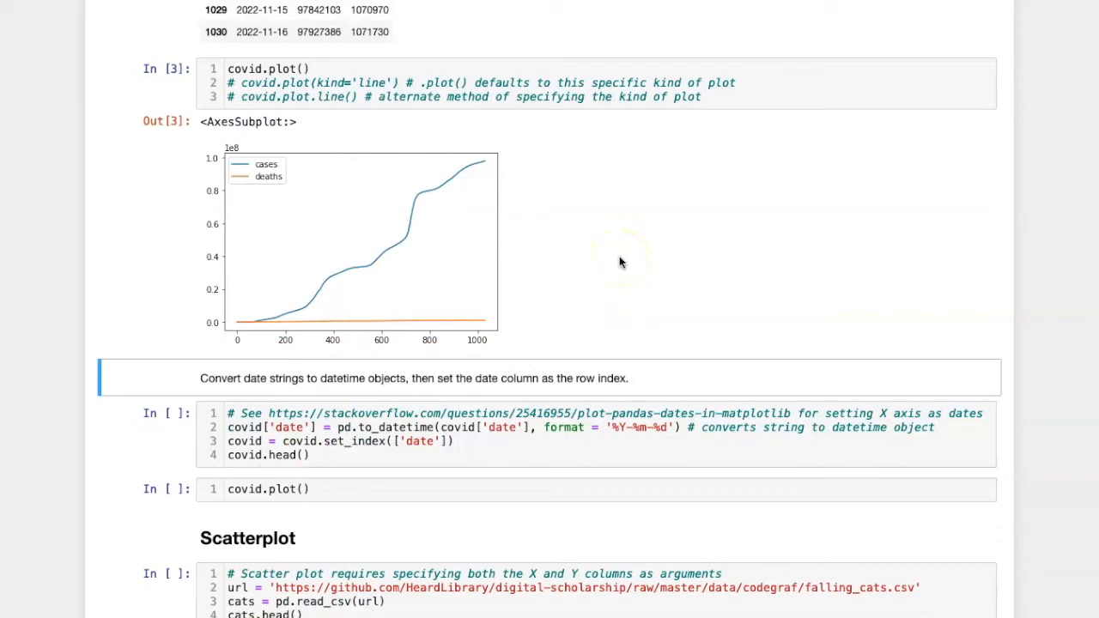